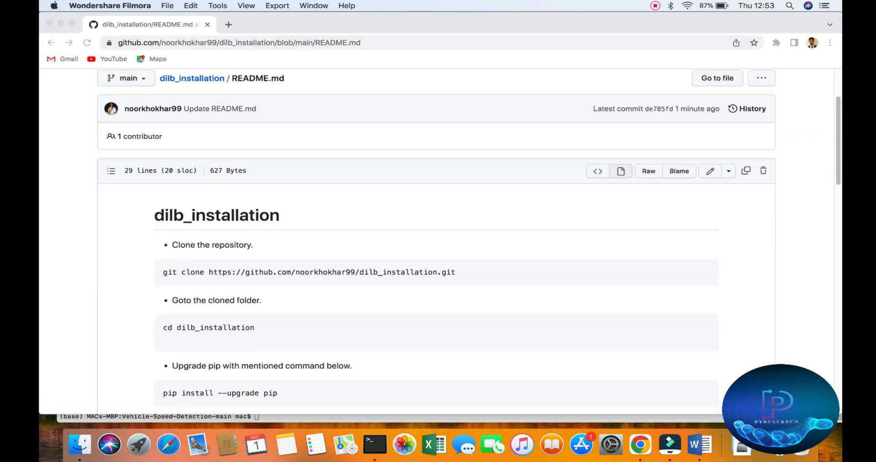
# Scroll through the GitHub page and select the git clone command.
pyautogui.scroll(-3)
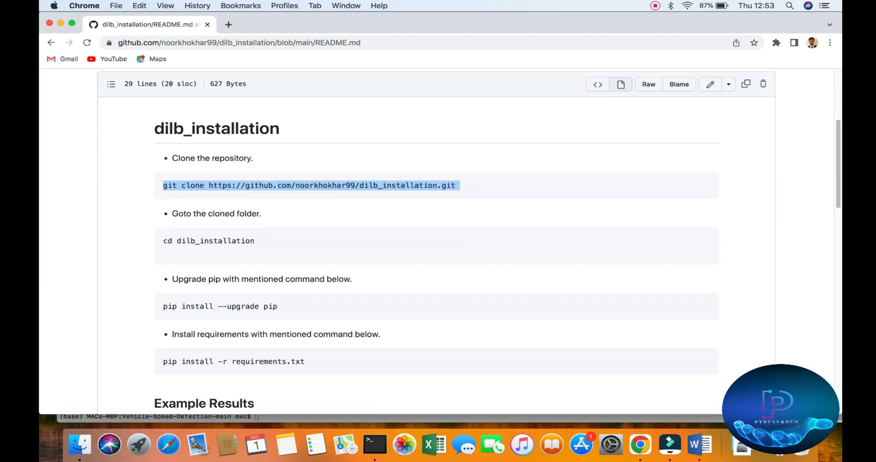
pyautogui.doubleClick(209, 241)
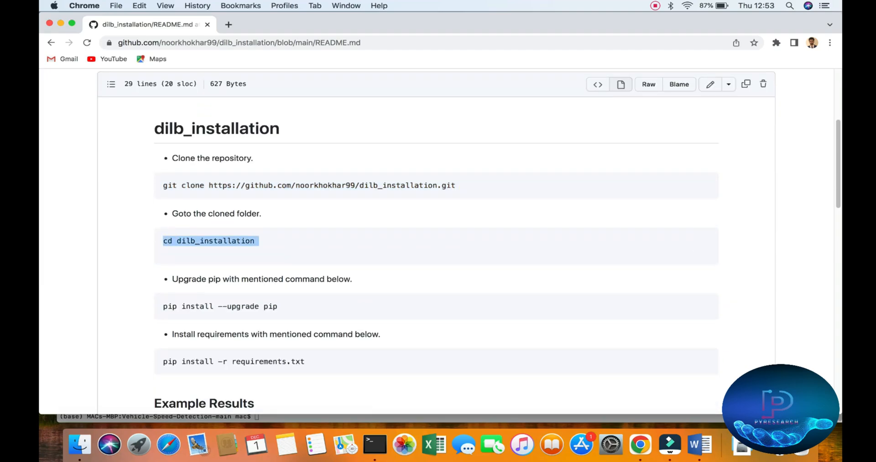
pyautogui.scroll(-3)
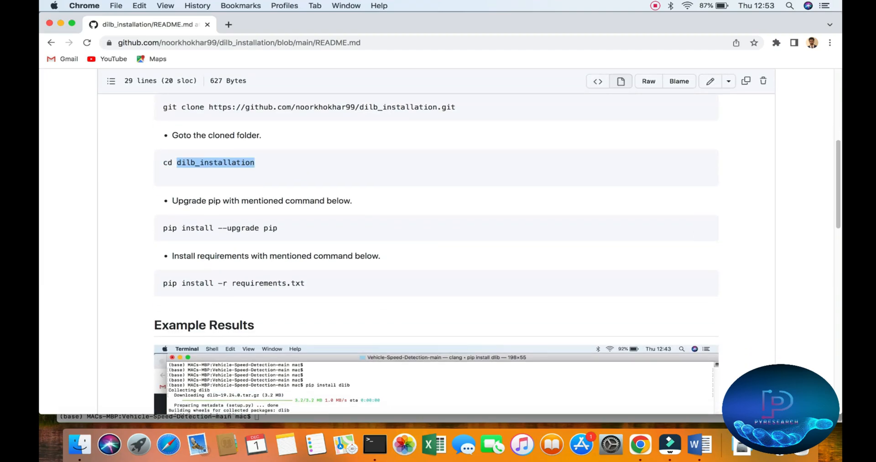
pyautogui.scroll(-3)
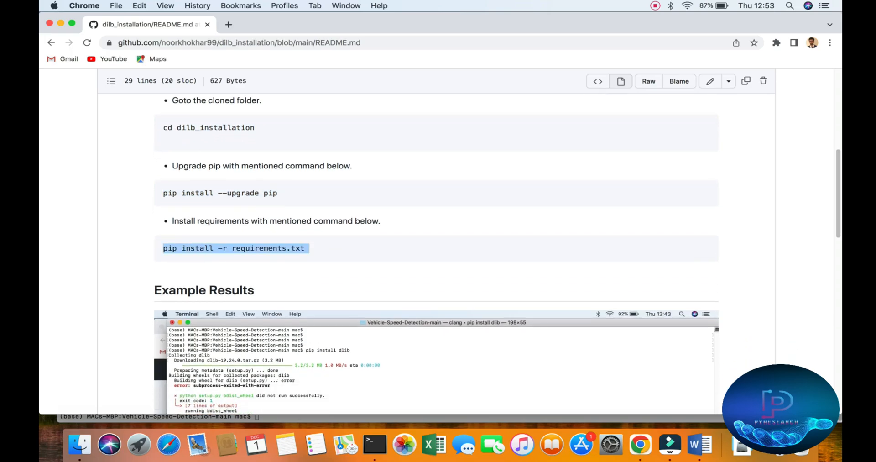
pyautogui.scroll(-3)
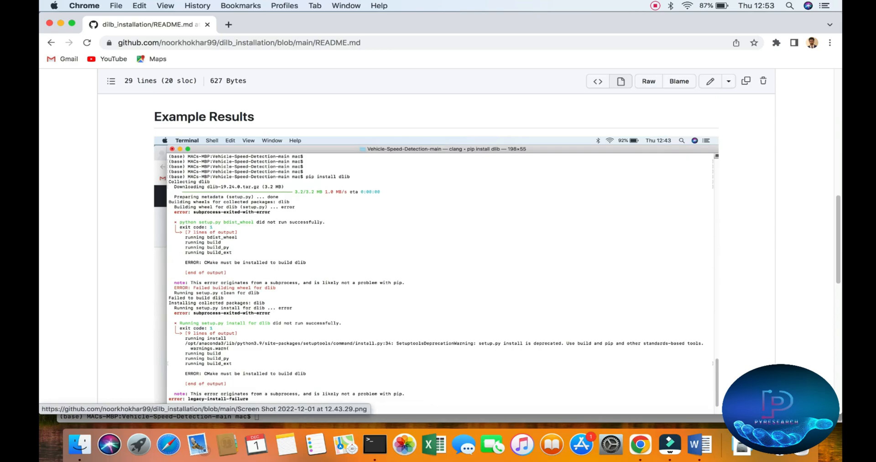
pyautogui.scroll(-3)
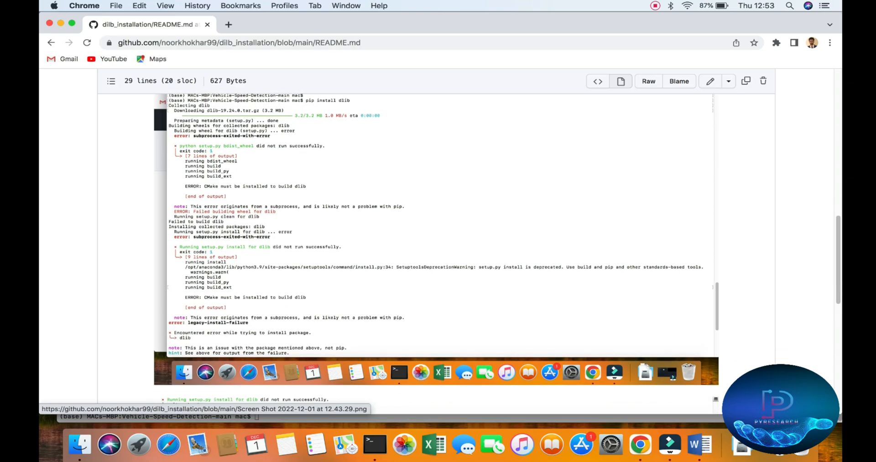
pyautogui.scroll(-3)
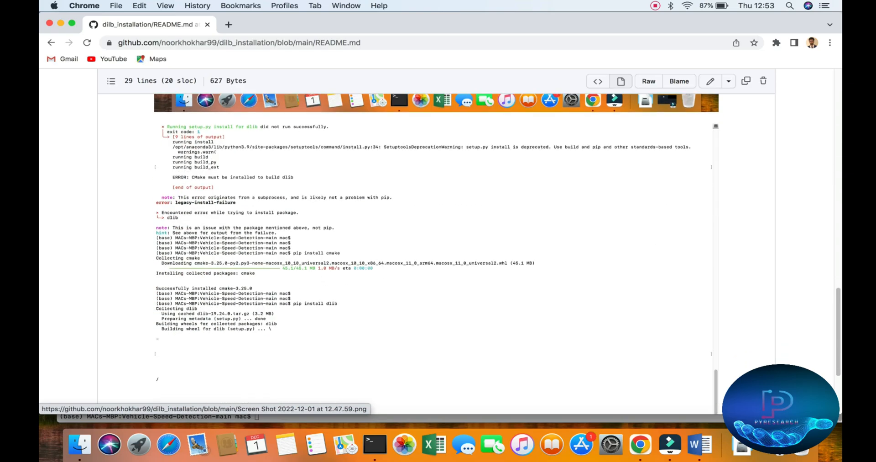
pyautogui.scroll(-3)
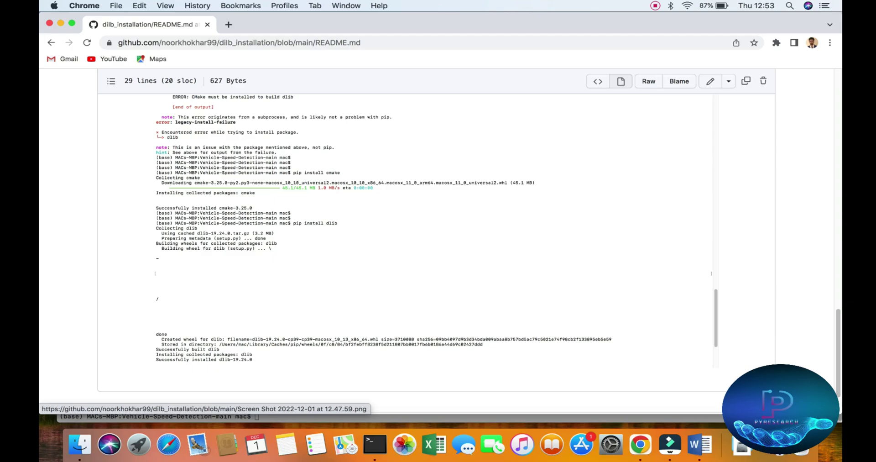
pyautogui.scroll(3)
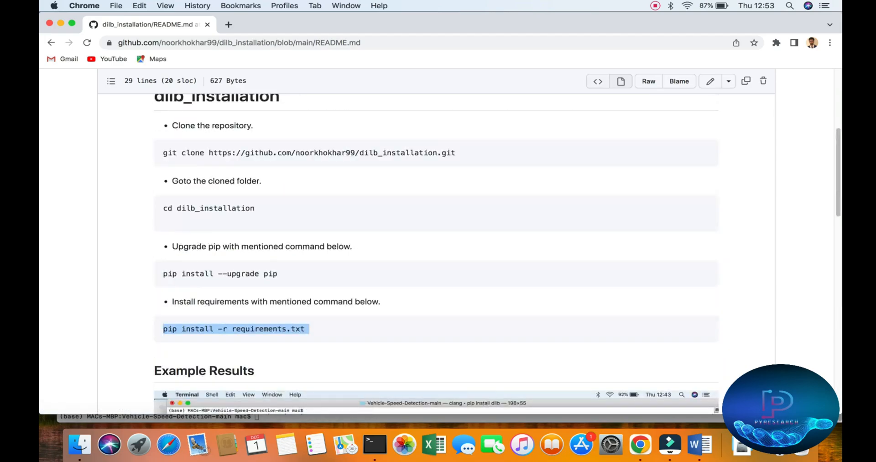
pyautogui.scroll(3)
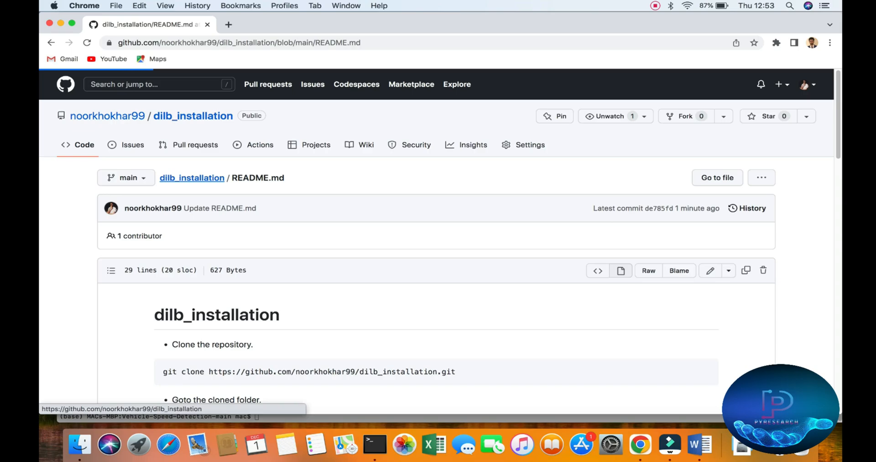
# Open the dilb_installation repository home and browse its README example results.
pyautogui.click(191, 178)
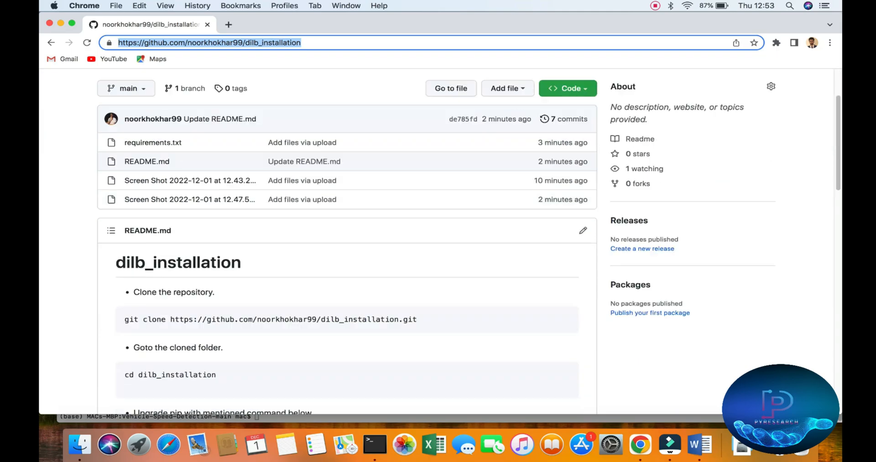
pyautogui.scroll(-3)
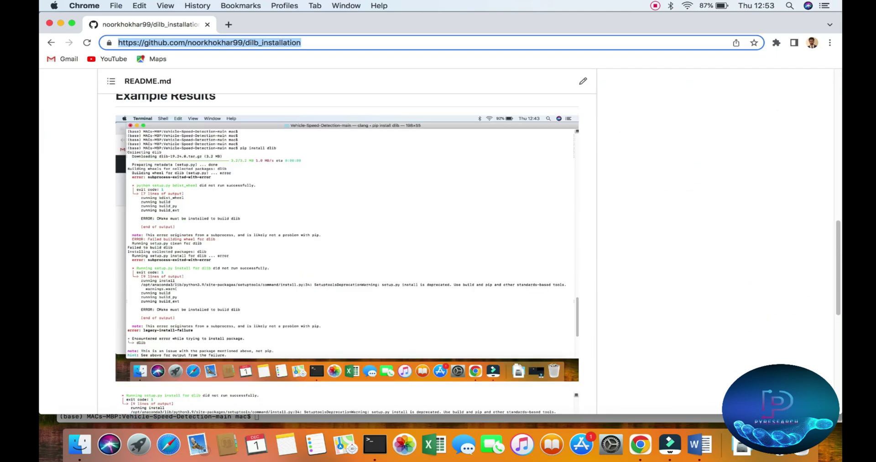
pyautogui.scroll(-3)
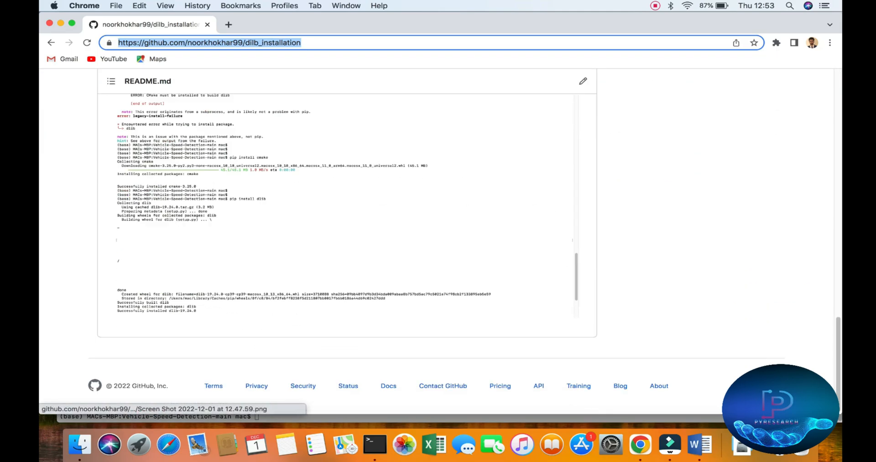
pyautogui.click(373, 444)
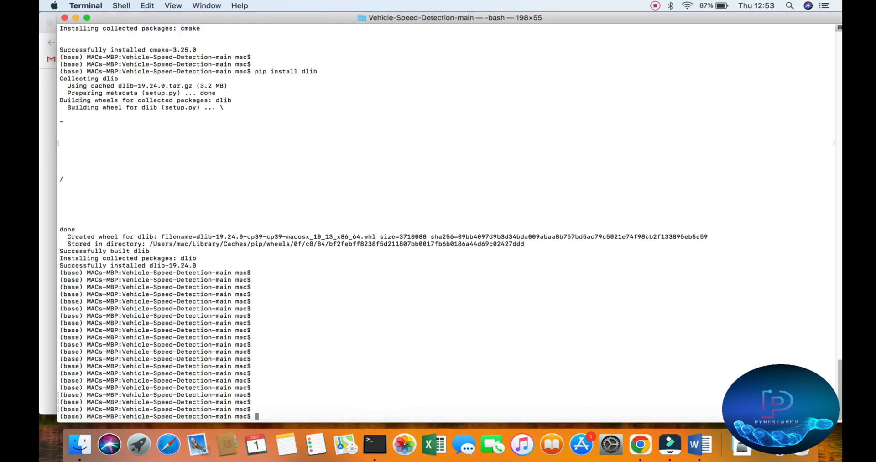
# Run pip install cmake (3.25.0 already satisfied), then enter pip install dlib.
pyautogui.write('pip i')
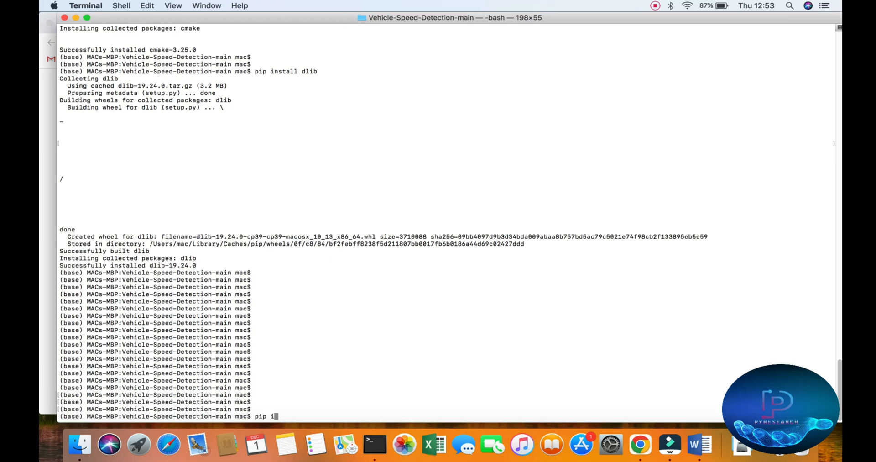
pyautogui.write('nstall cm')
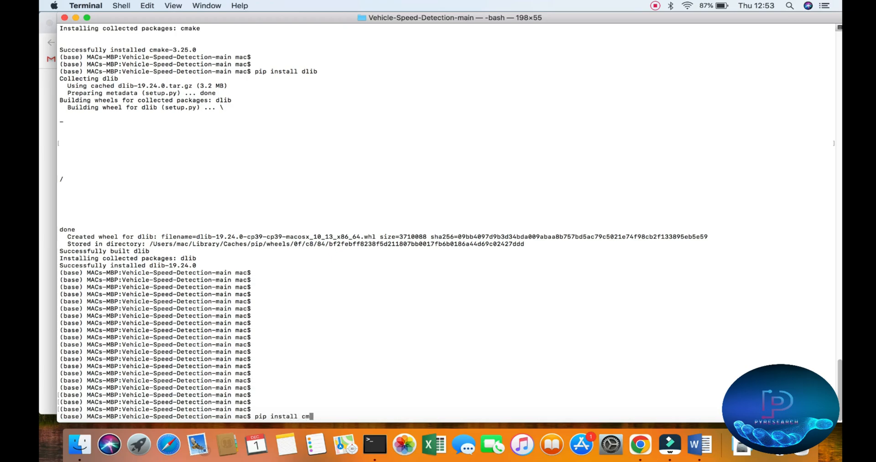
pyautogui.write('ake')
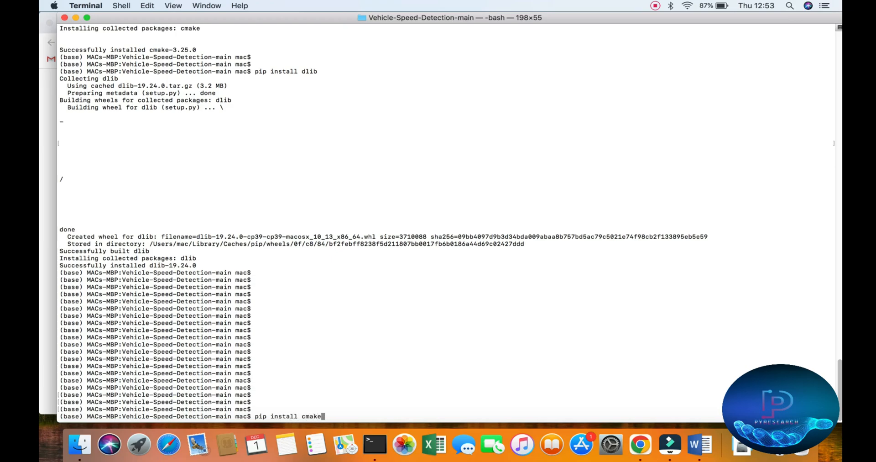
pyautogui.press('return')
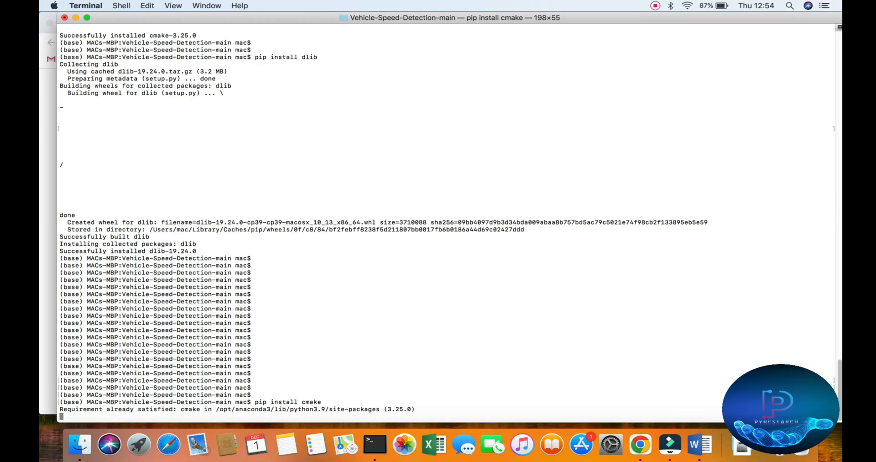
pyautogui.doubleClick(310, 401)
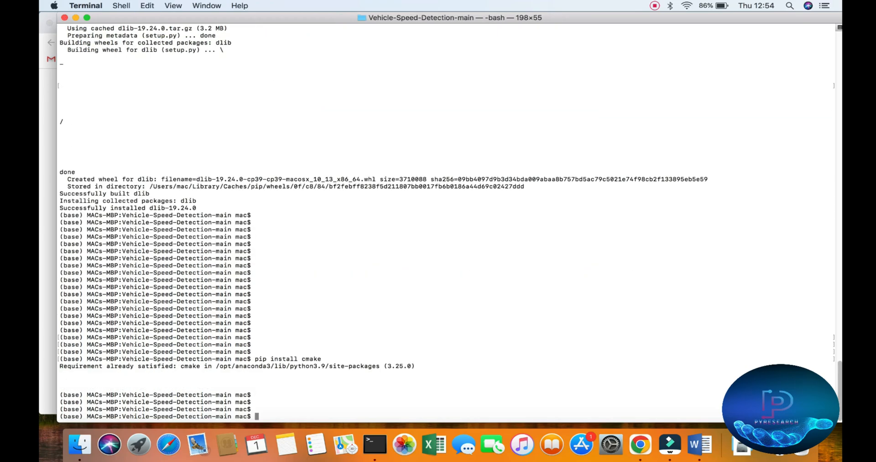
pyautogui.write('pip install dlib')
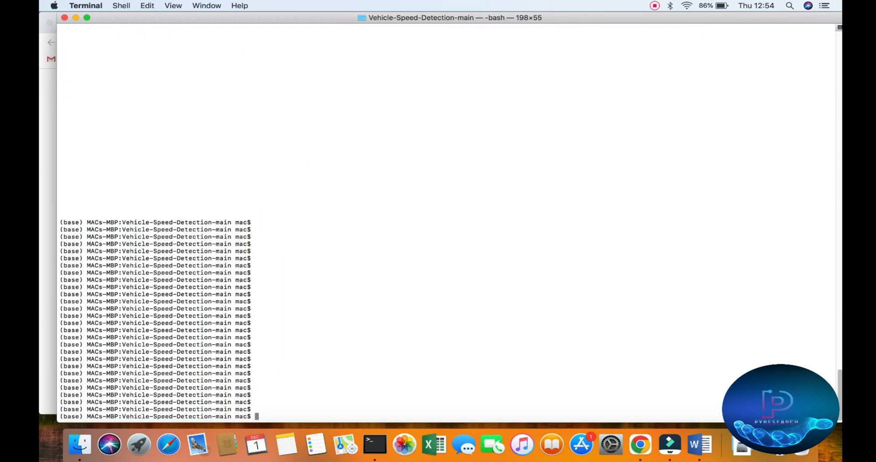
# Launch Python 3.9.13 and run import dlib, which loads without error.
pyautogui.write('python')
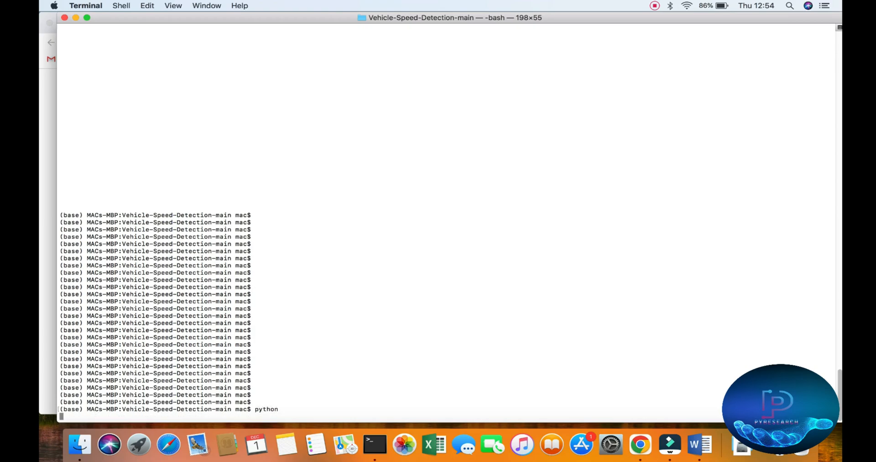
pyautogui.press('Return')
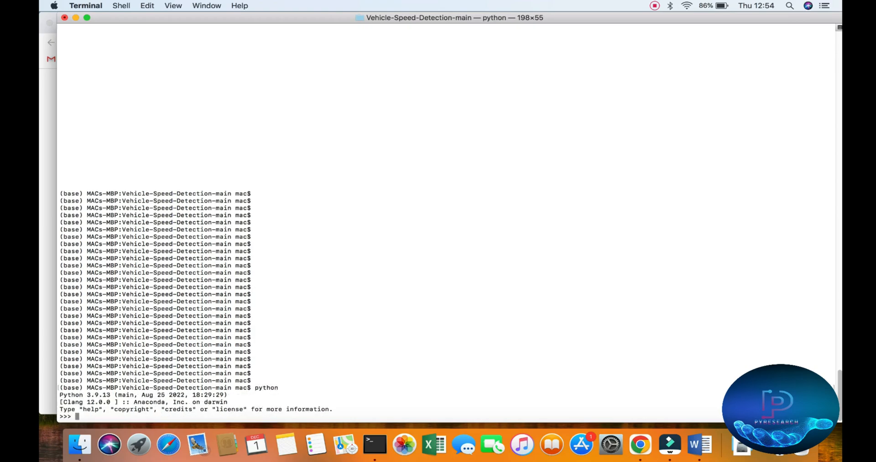
pyautogui.write('import')
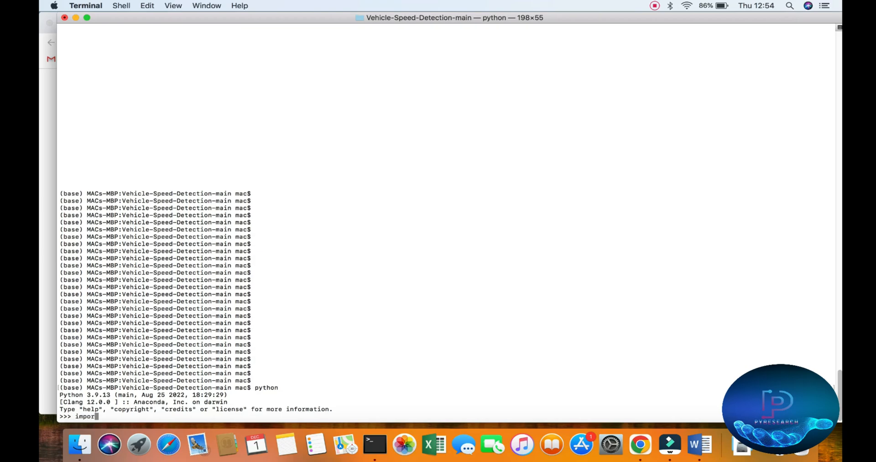
pyautogui.write('dli')
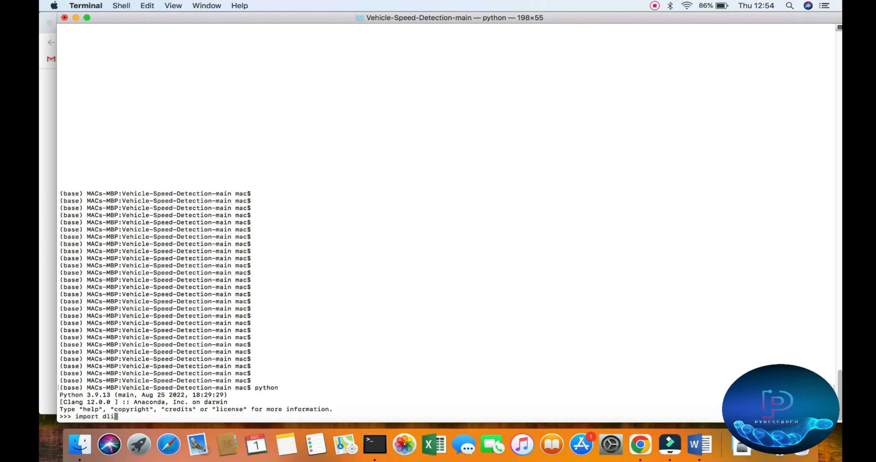
pyautogui.press('Return')
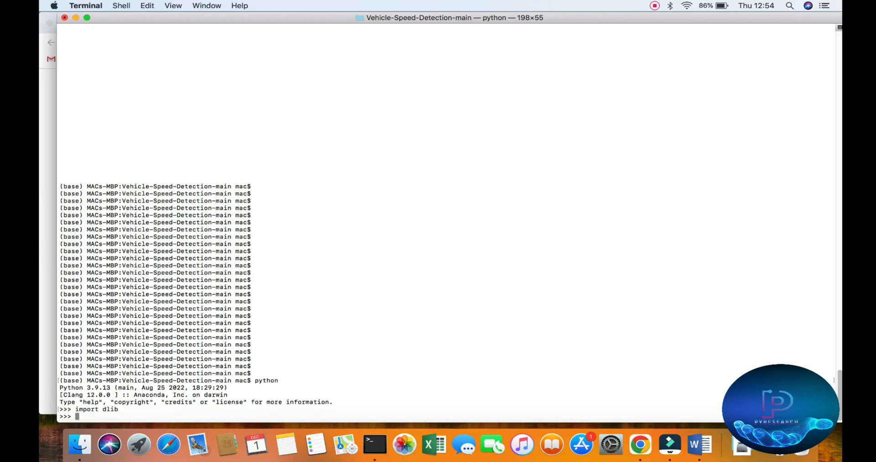